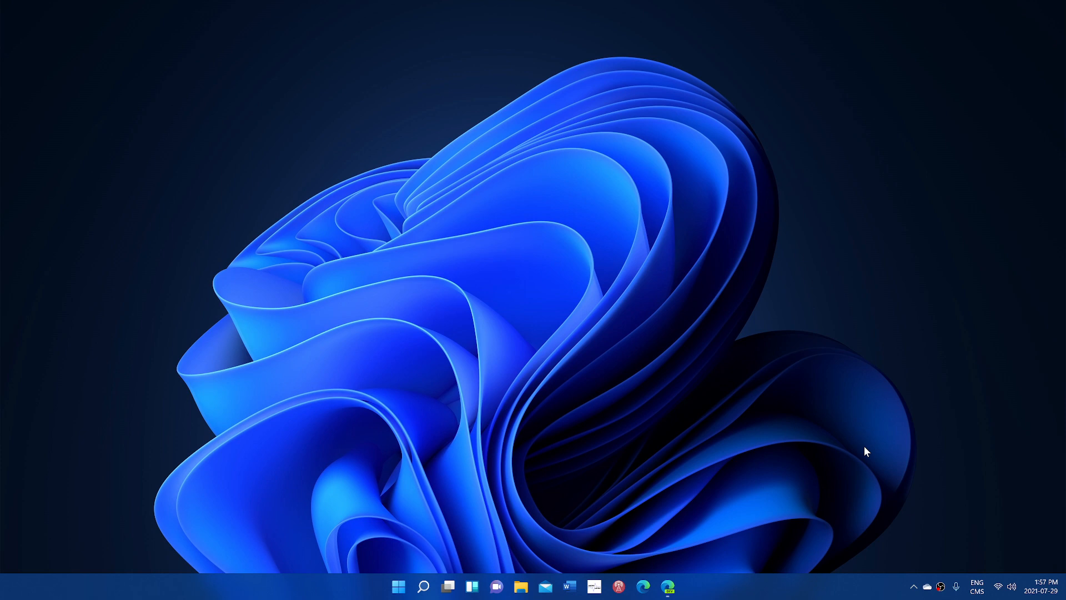
mouse_move(893, 462)
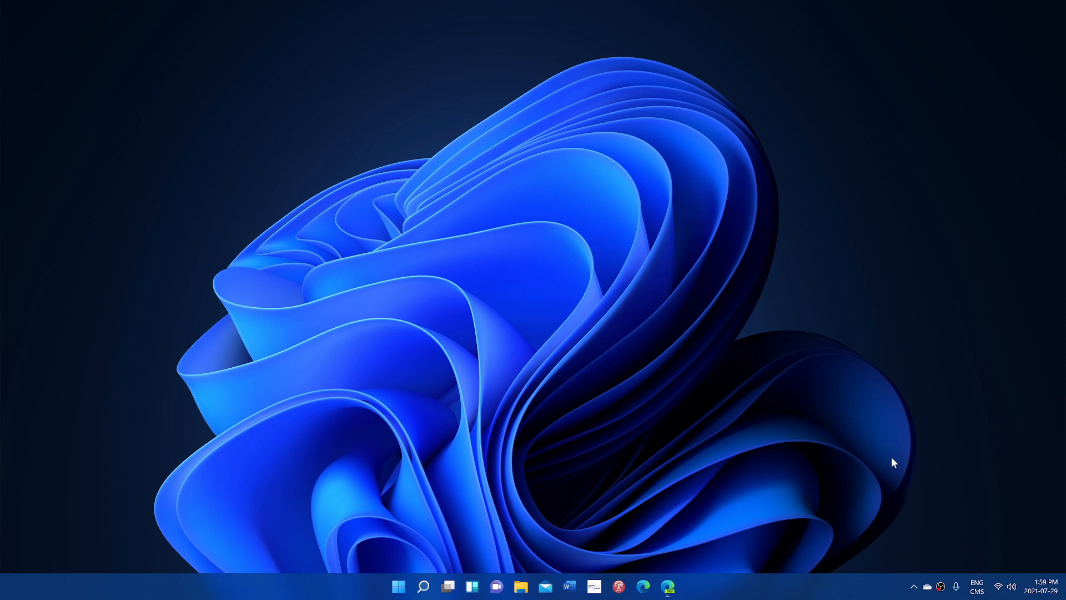
mouse_move(378, 558)
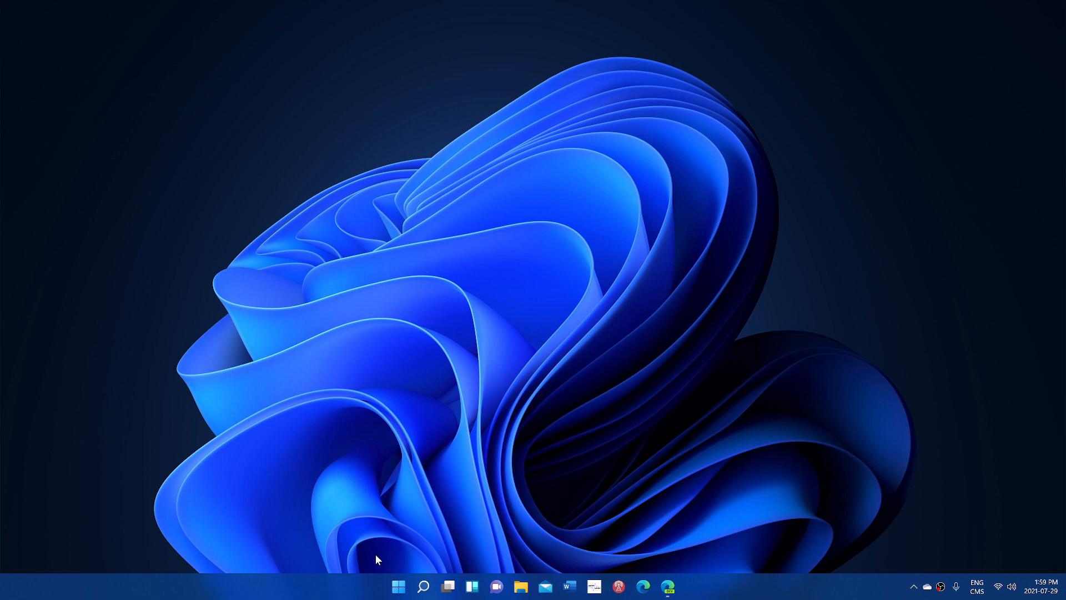
Step: Search for winver to show Windows 11 version 21H2, OS build 22000.100
click(423, 586)
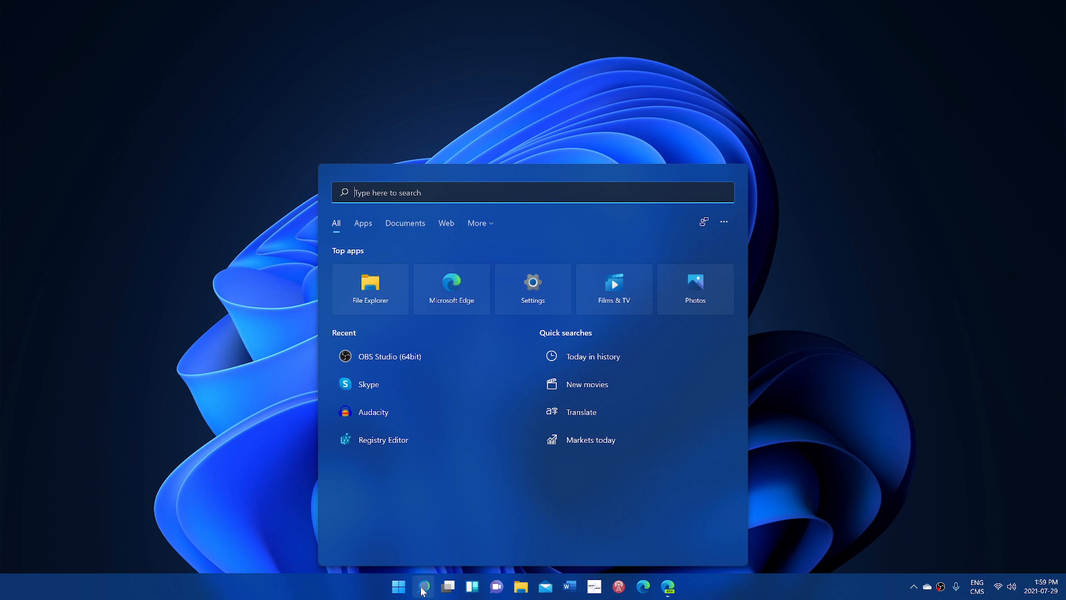
text(winver)
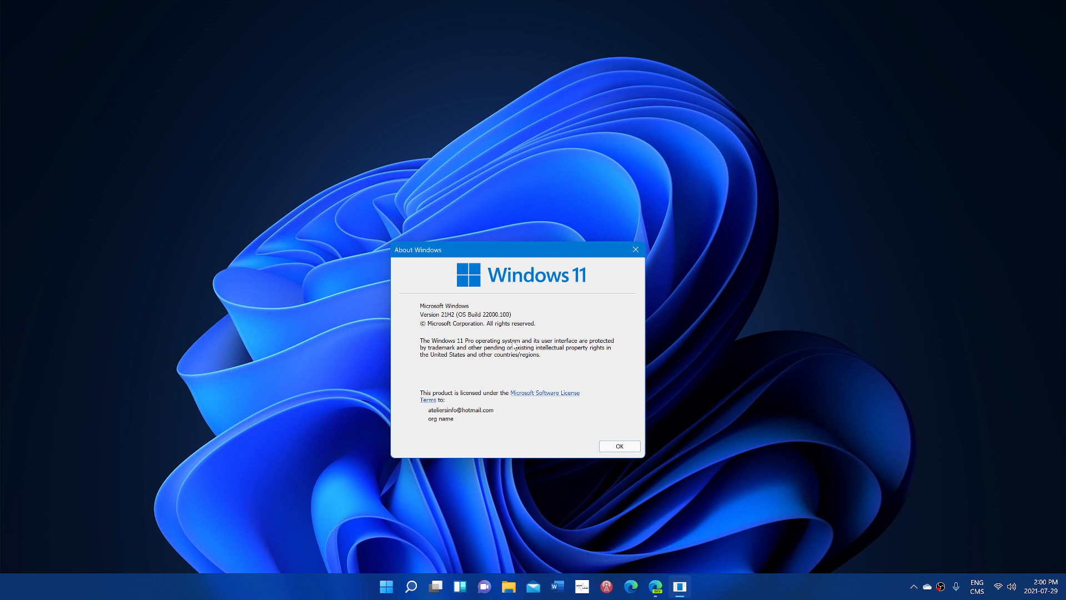
mouse_move(420, 522)
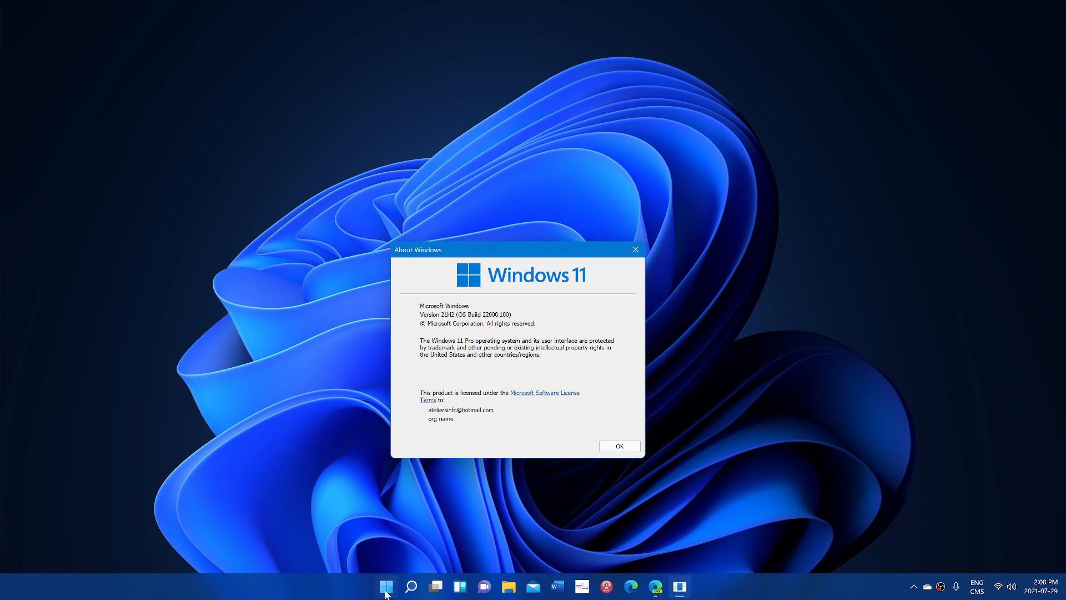
Step: Launch Settings from Start and go to Windows Update, which reports up to date
click(387, 586)
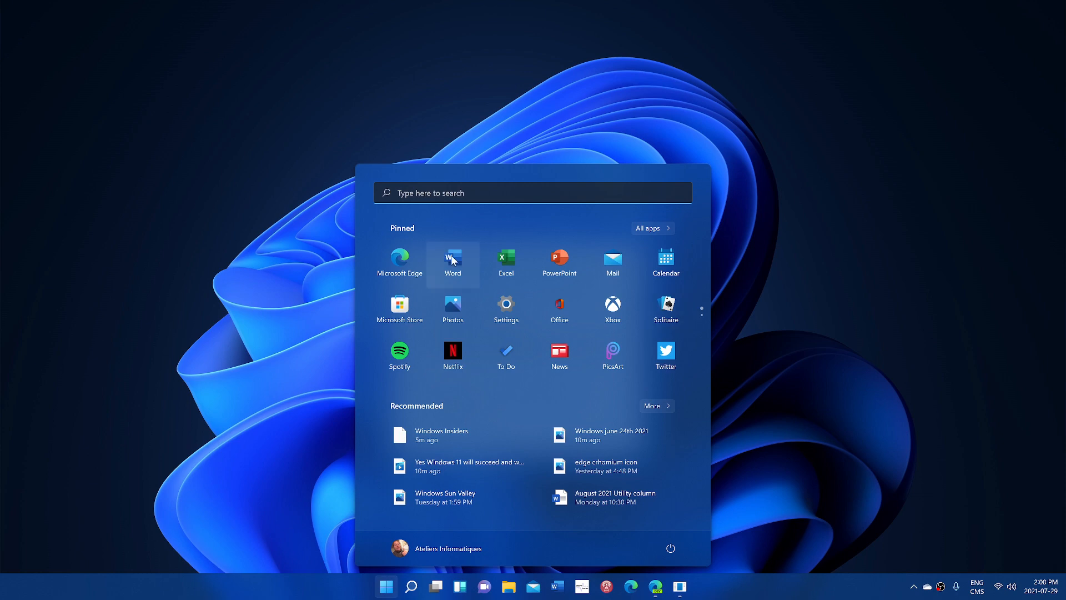
click(505, 304)
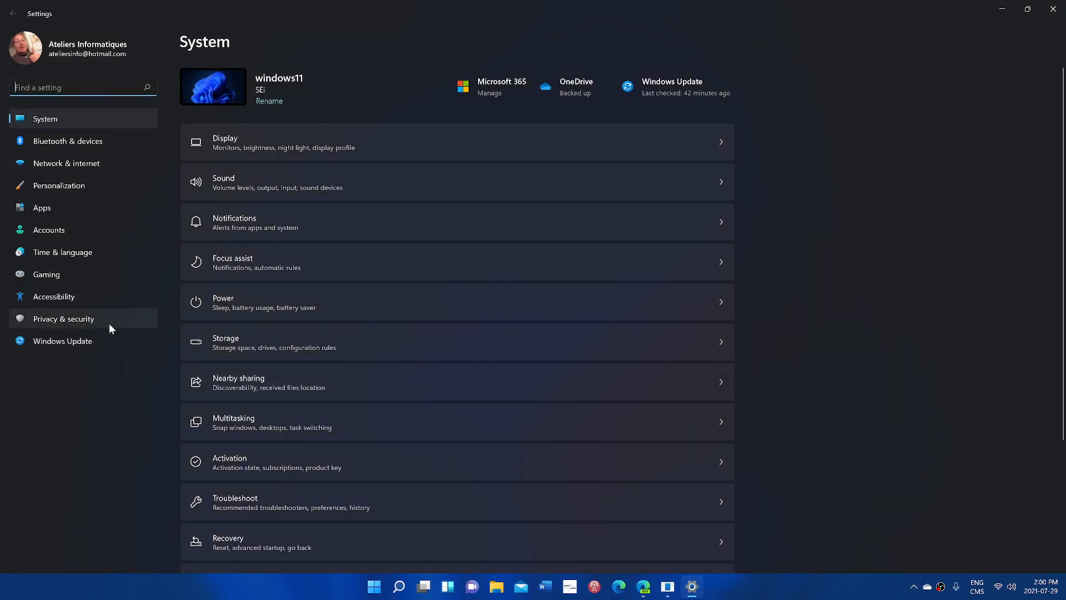
click(63, 340)
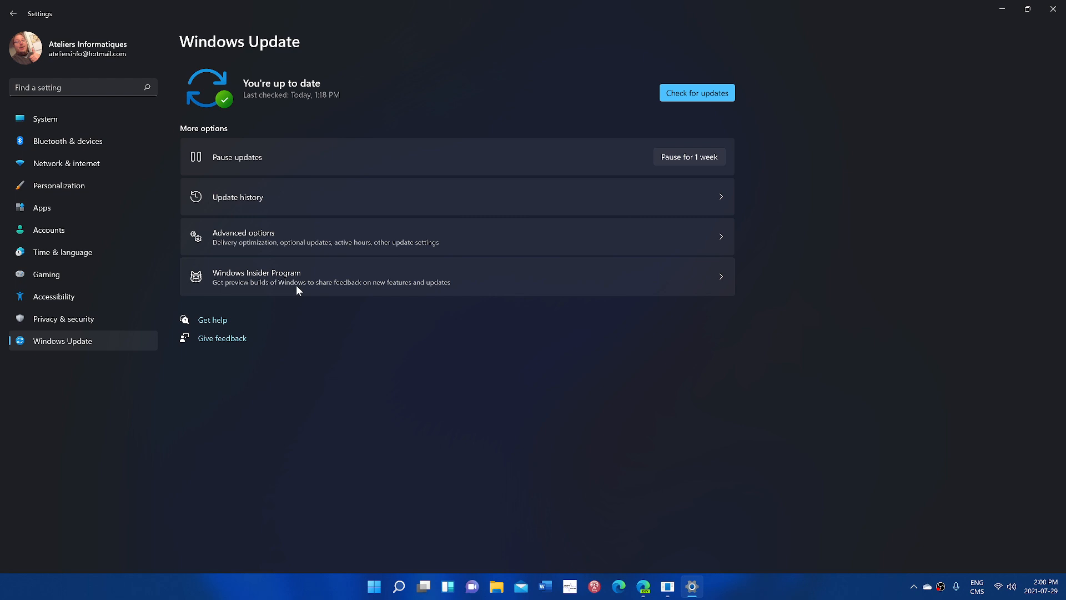
mouse_move(101, 453)
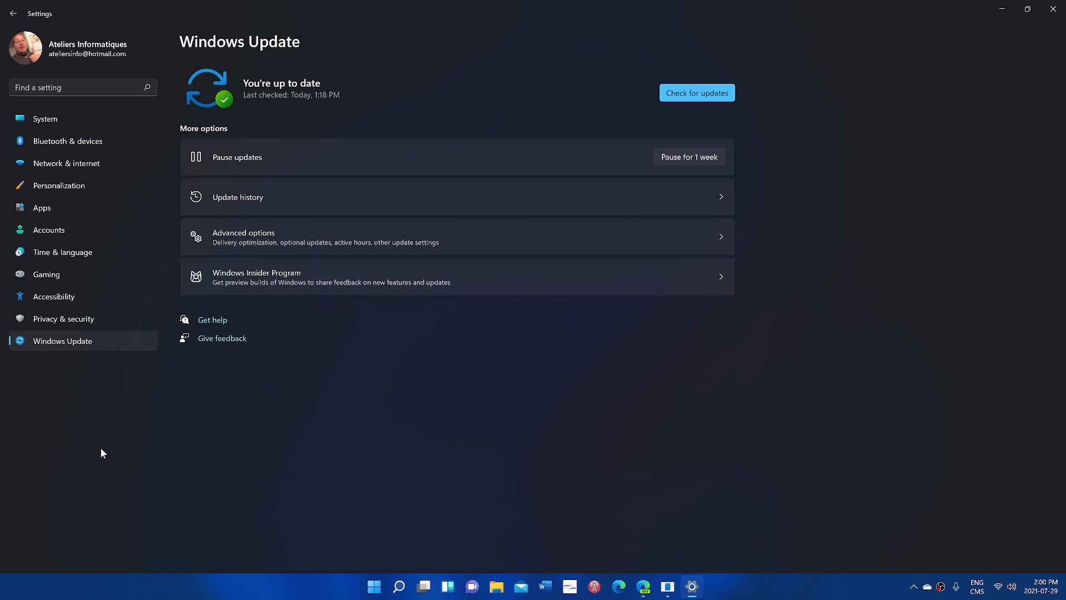
mouse_move(612, 350)
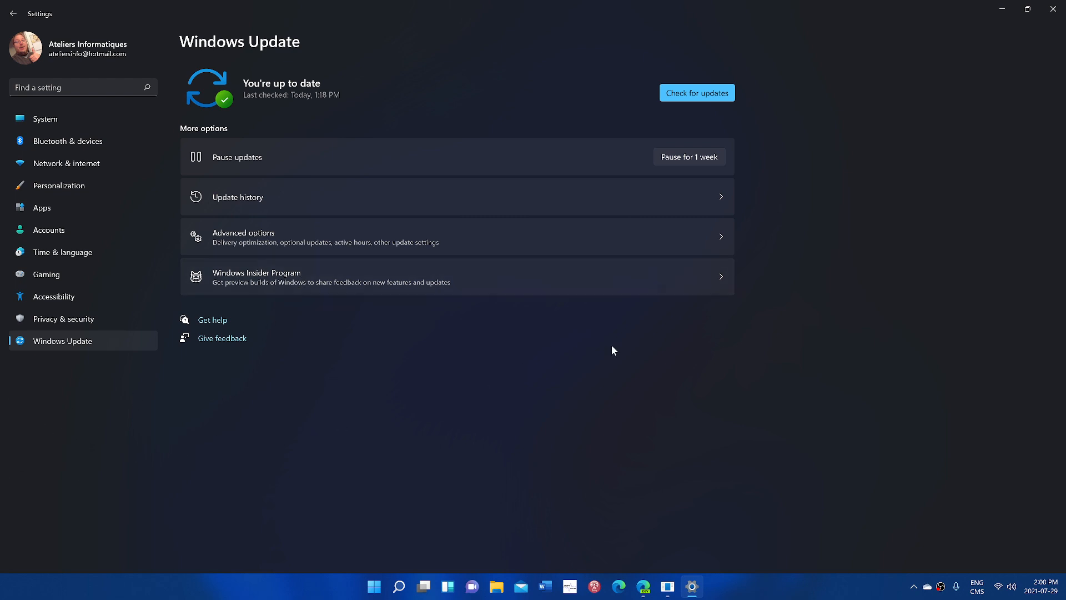
mouse_move(1055, 9)
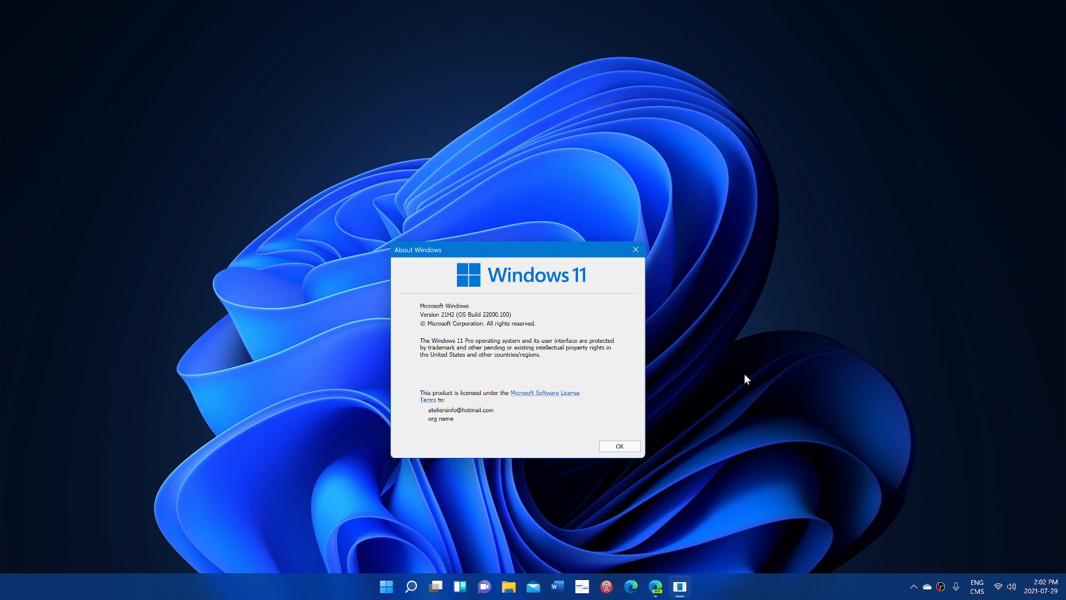
mouse_move(658, 270)
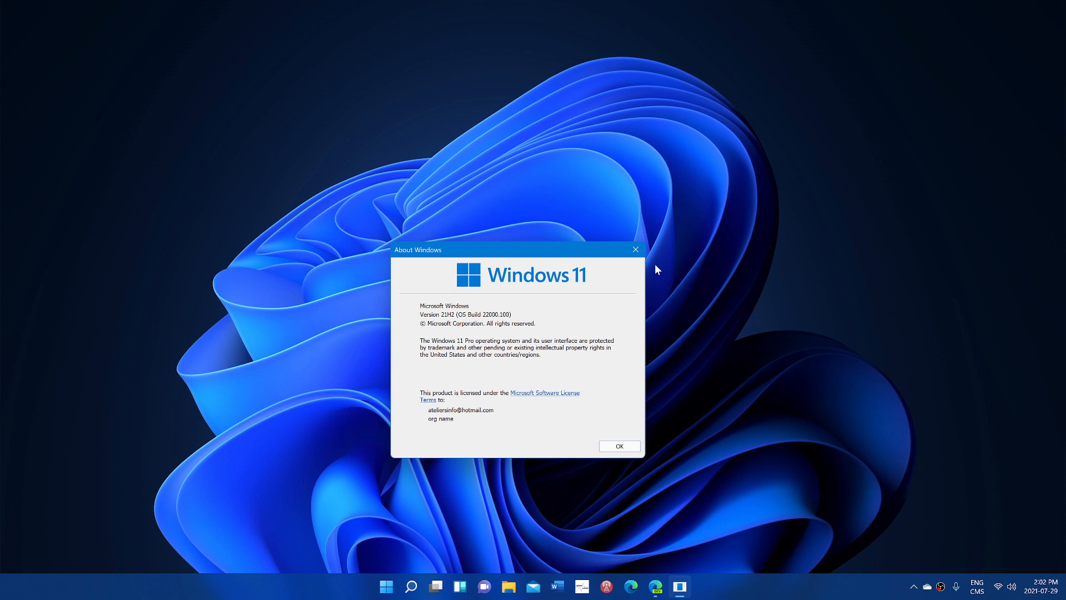
mouse_move(635, 249)
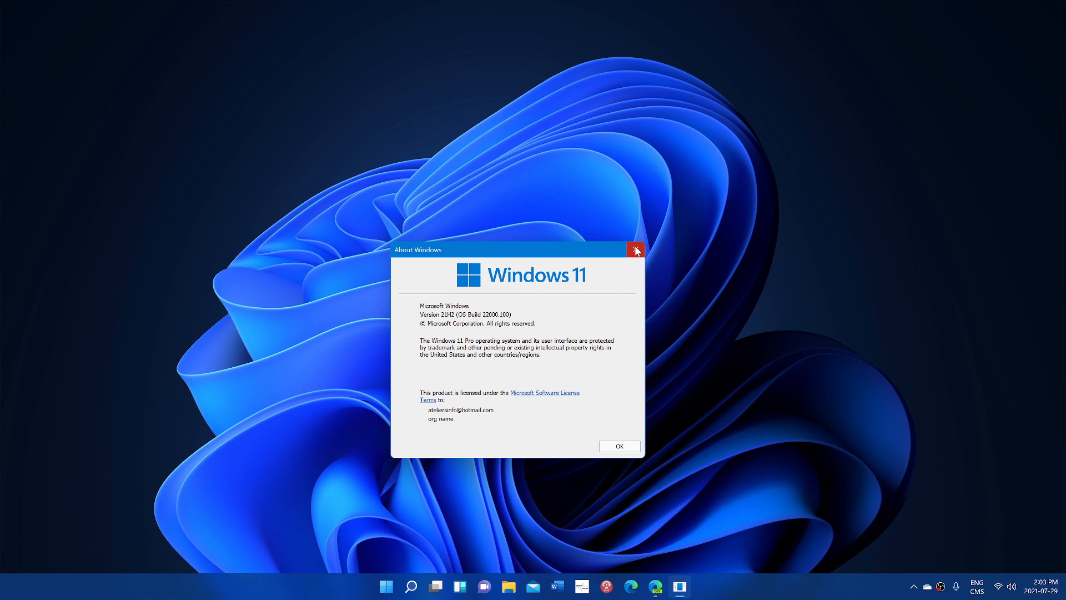
Step: Close the About Windows dialog, leaving the empty desktop
click(635, 249)
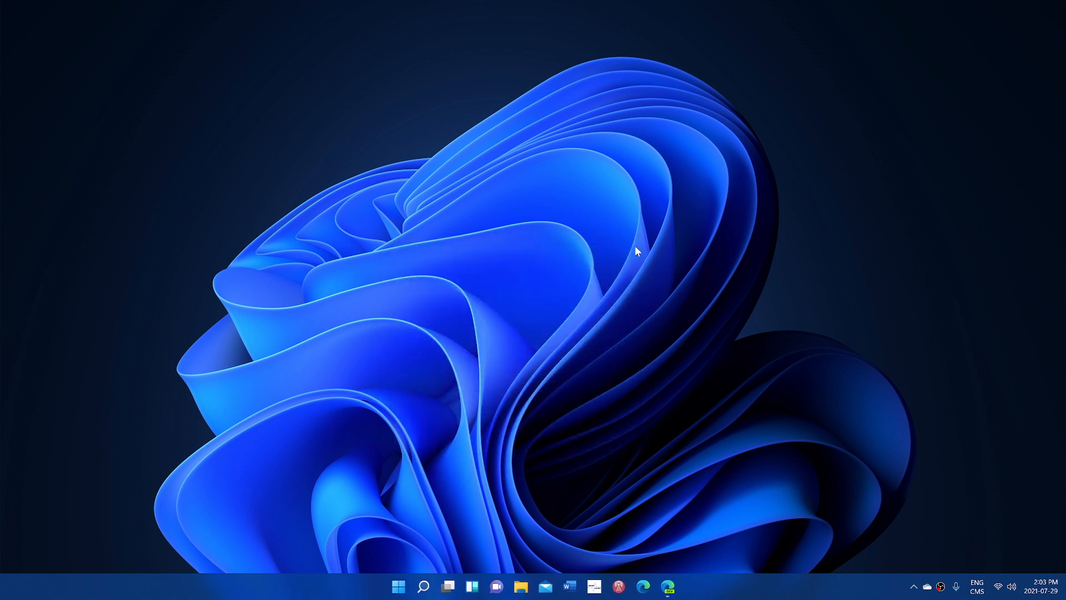